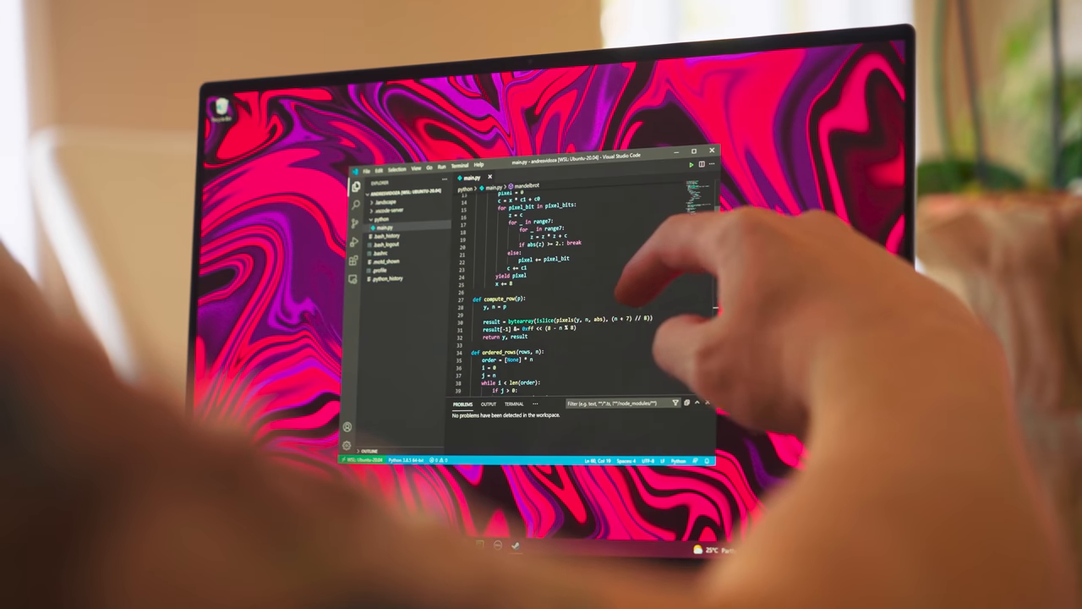
{"action": "scroll", "scroll_direction": "down", "scroll_amount": 3}
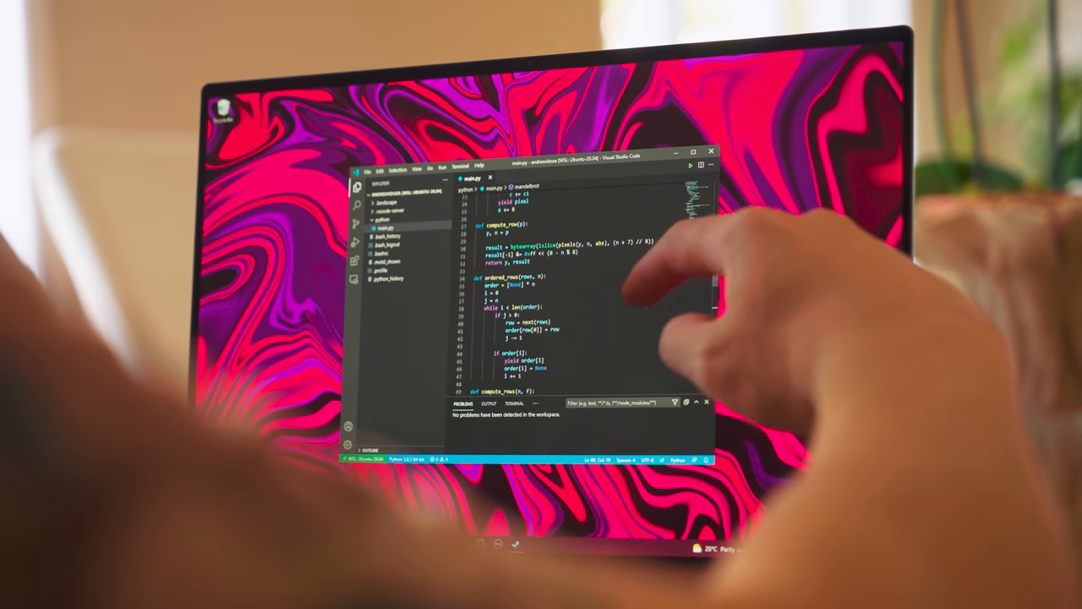